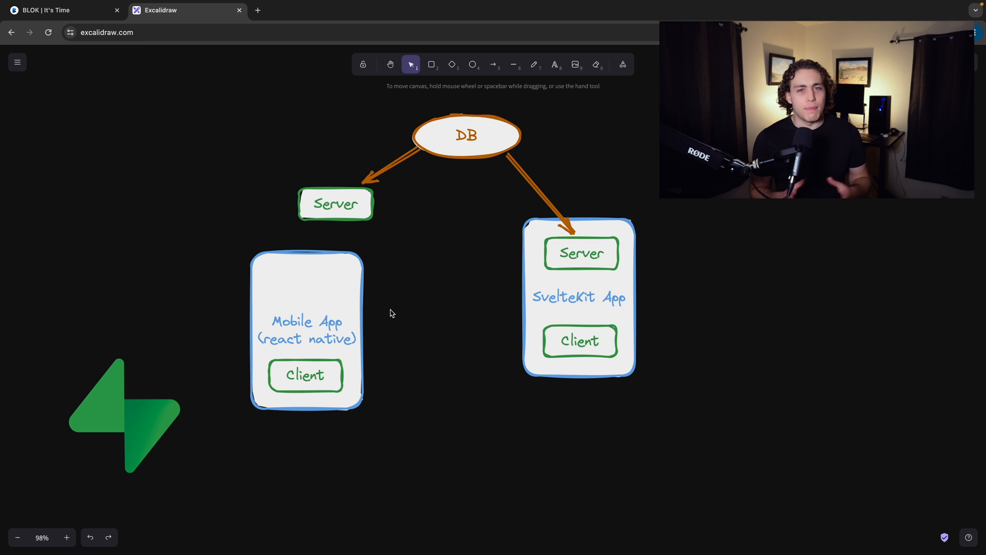
pyautogui.moveTo(388, 310)
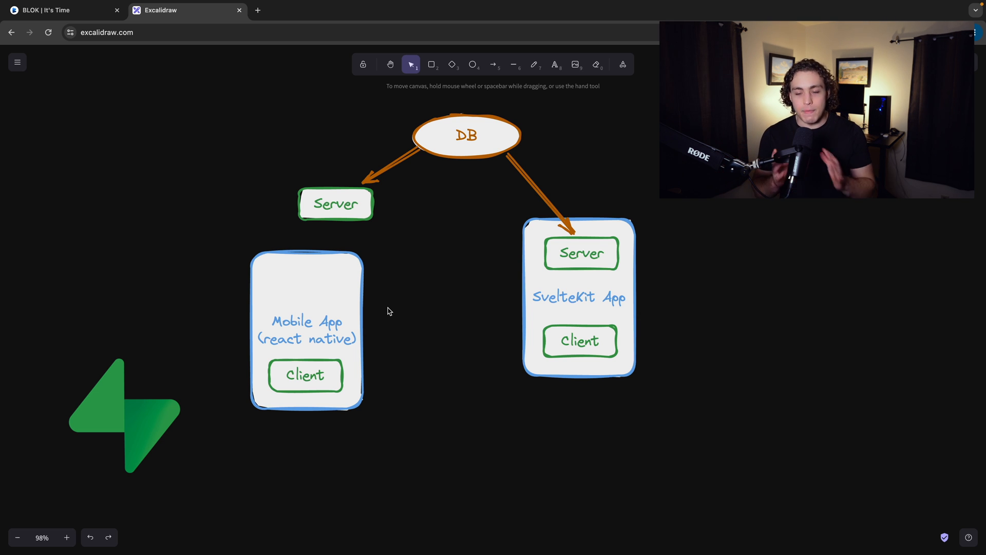
pyautogui.moveTo(176, 187)
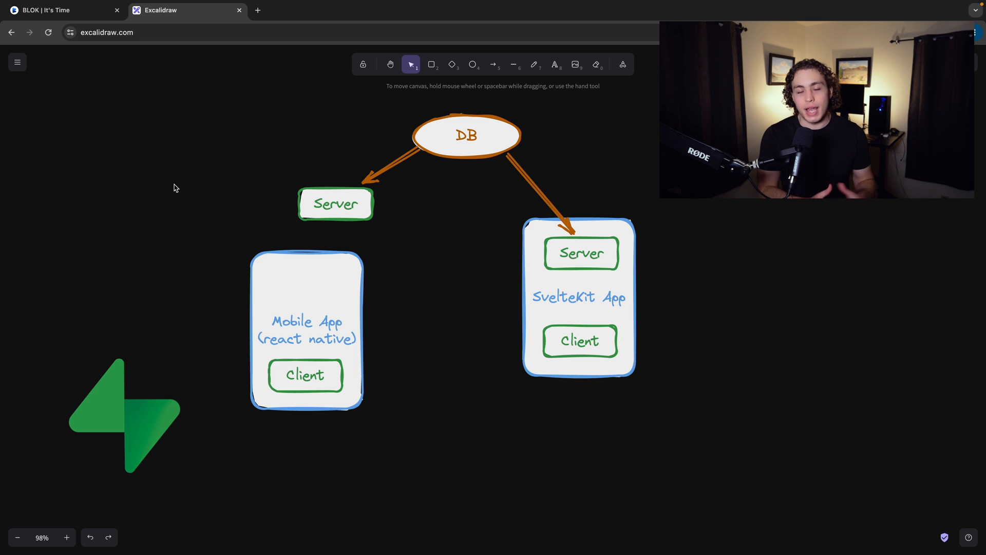
pyautogui.moveTo(139, 171)
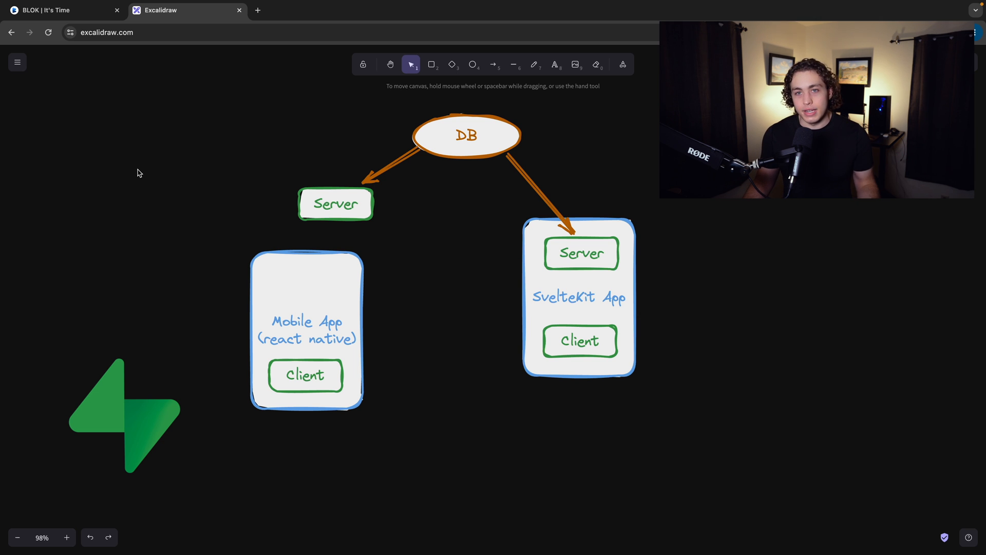
# Review the BLOK landing page, then return to the architecture diagram
pyautogui.click(44, 10)
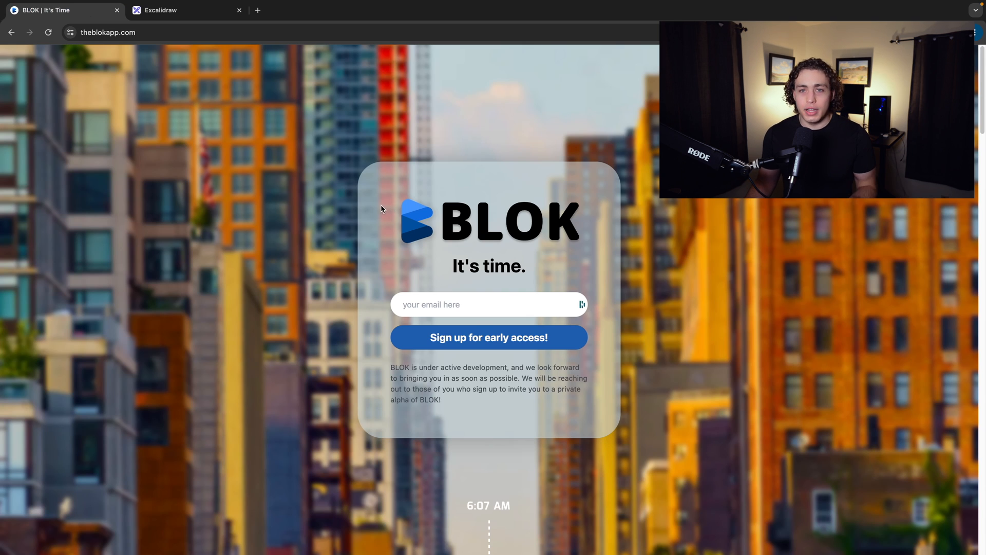
pyautogui.scroll(-3)
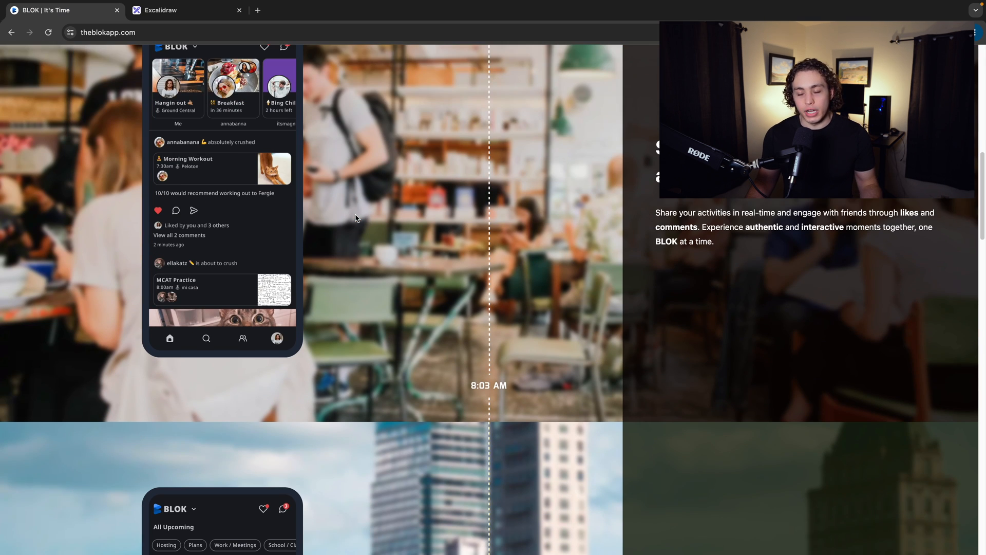
pyautogui.scroll(-3)
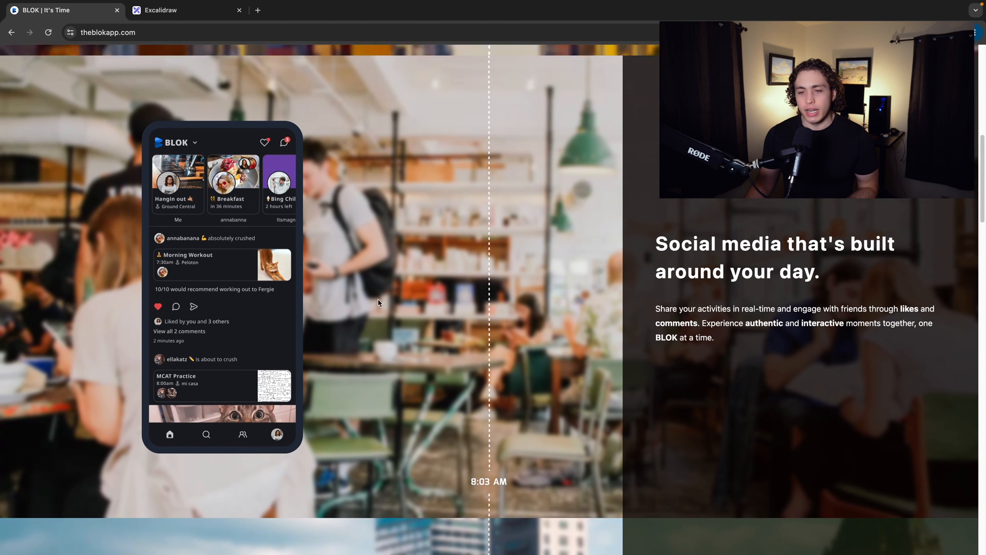
pyautogui.scroll(-3)
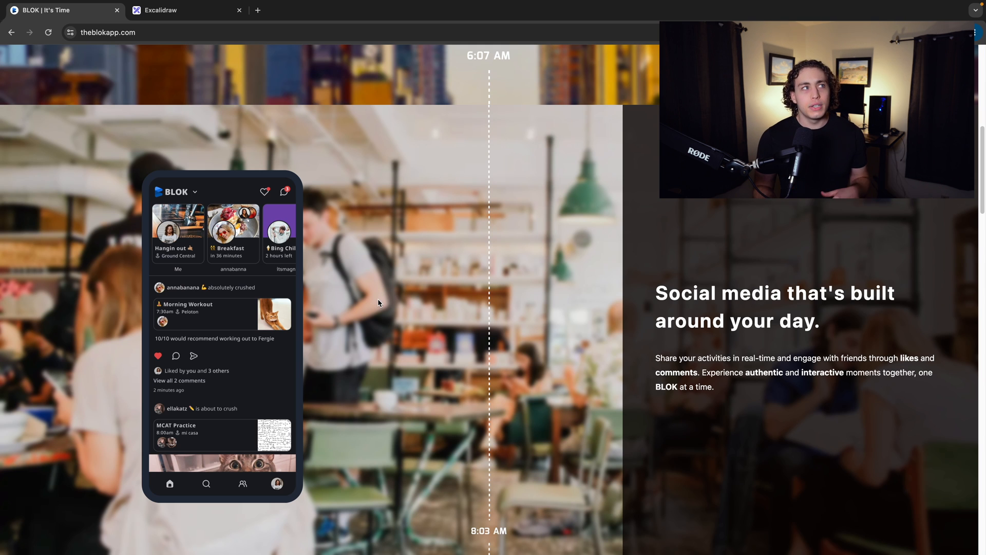
pyautogui.scroll(-3)
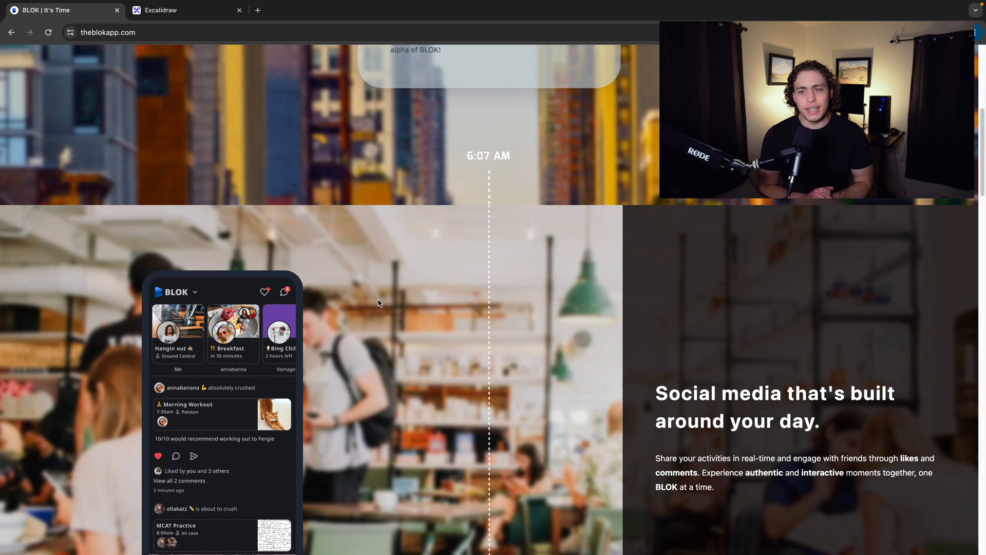
pyautogui.scroll(-3)
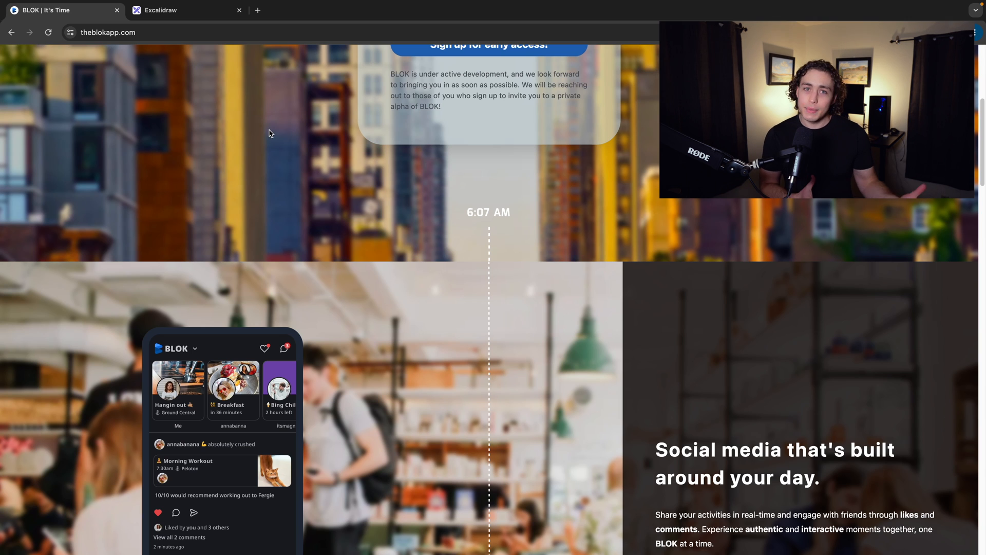
pyautogui.click(183, 10)
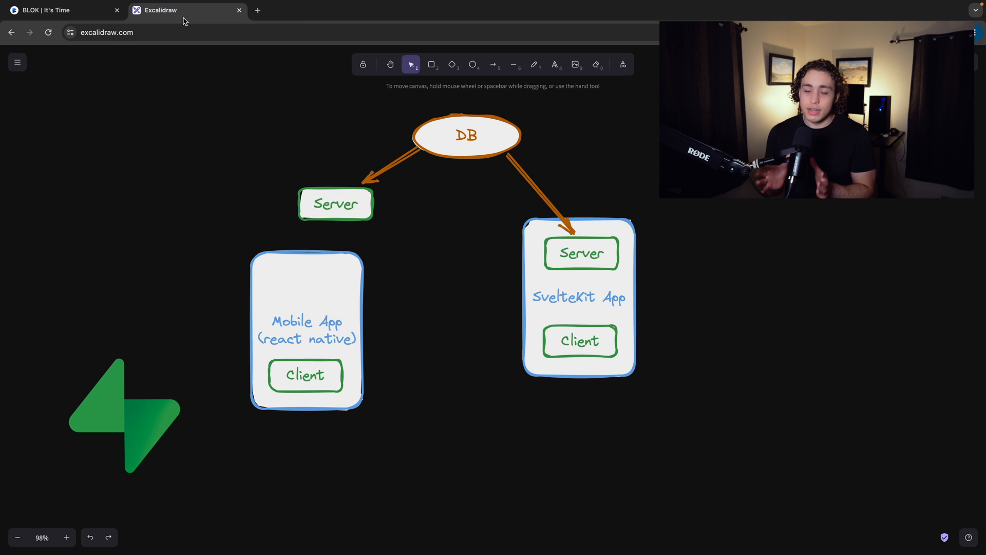
pyautogui.moveTo(194, 115)
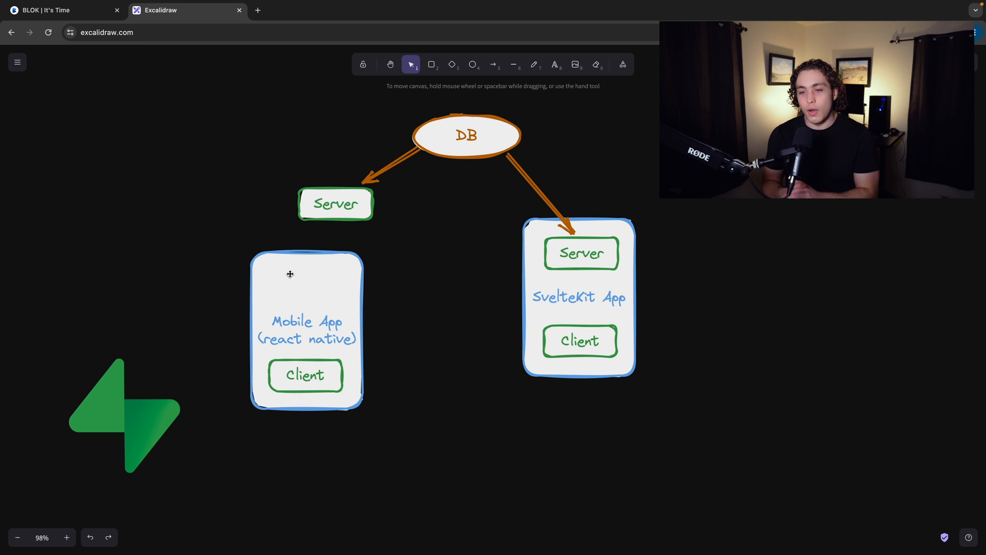
pyautogui.moveTo(396, 313)
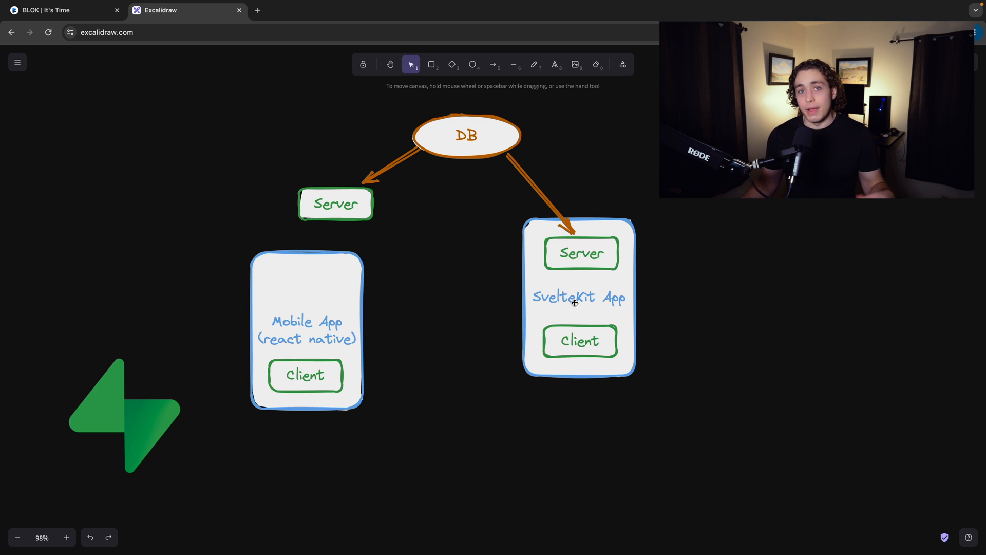
pyautogui.moveTo(698, 287)
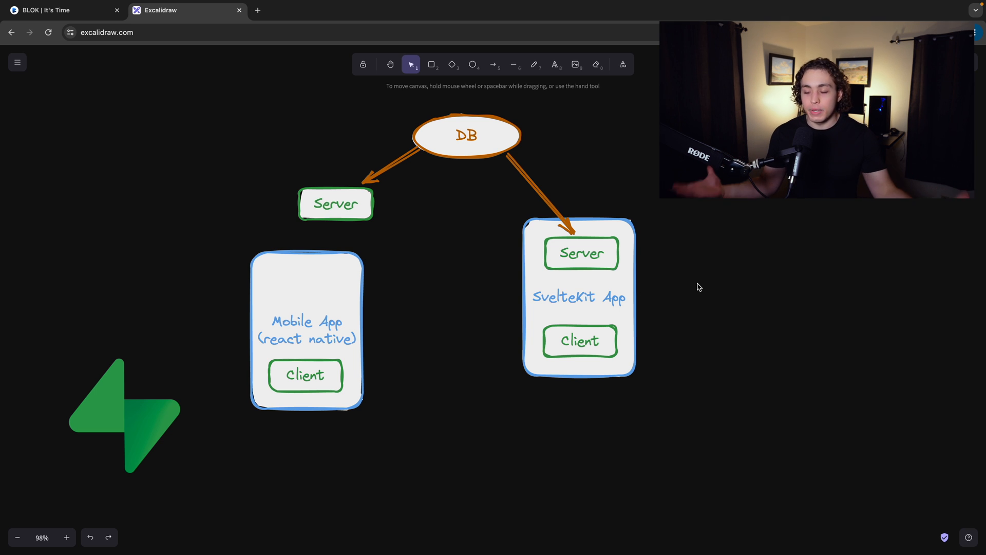
pyautogui.moveTo(348, 287)
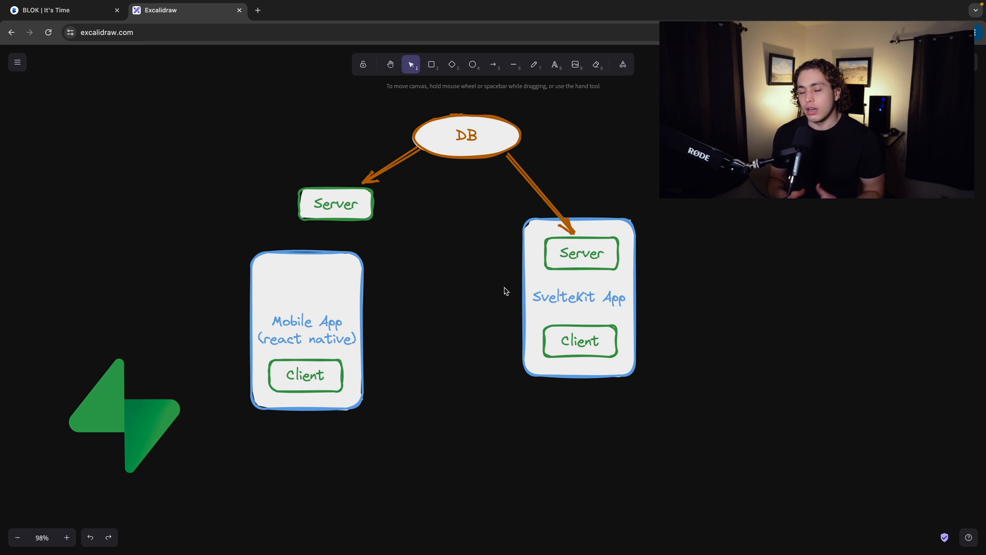
pyautogui.moveTo(609, 309)
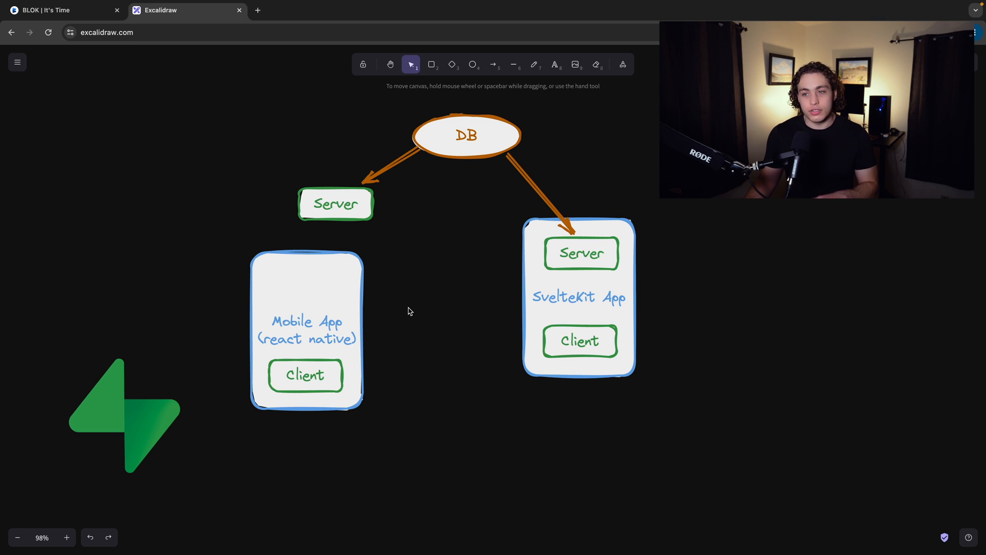
pyautogui.moveTo(417, 326)
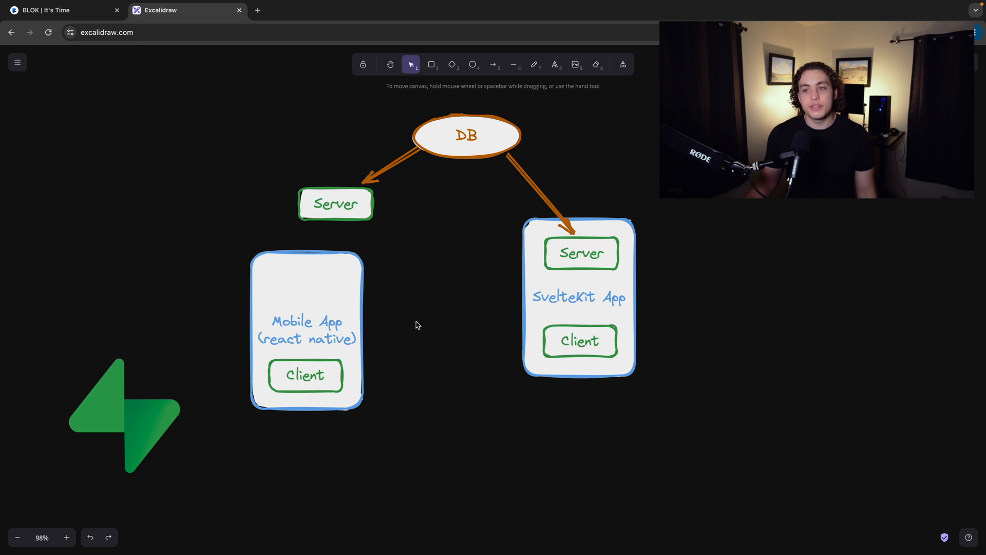
pyautogui.moveTo(204, 402)
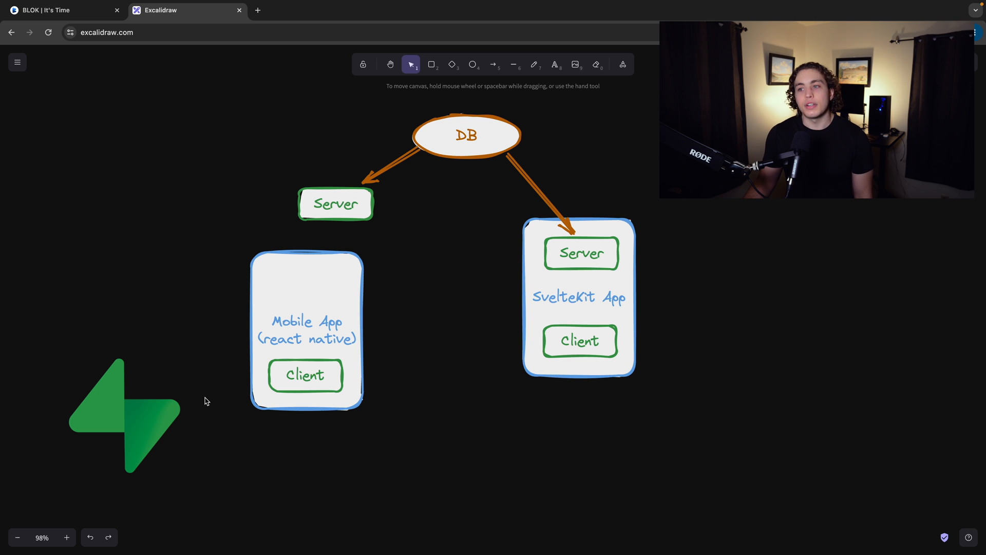
# Enlarge the Supabase logo and position it to the left of the Mobile App box
pyautogui.moveTo(125, 415); pyautogui.dragTo(178, 267)
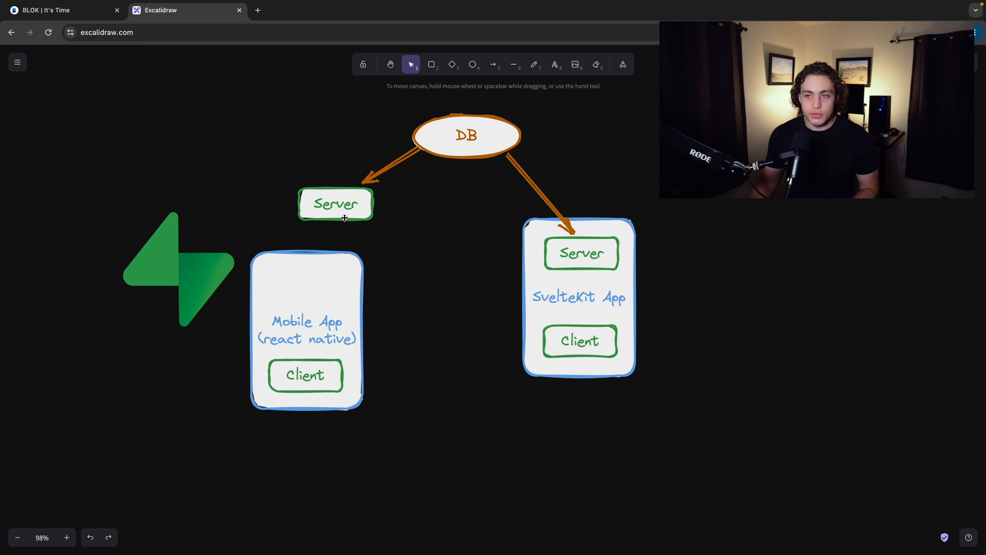
pyautogui.moveTo(319, 376)
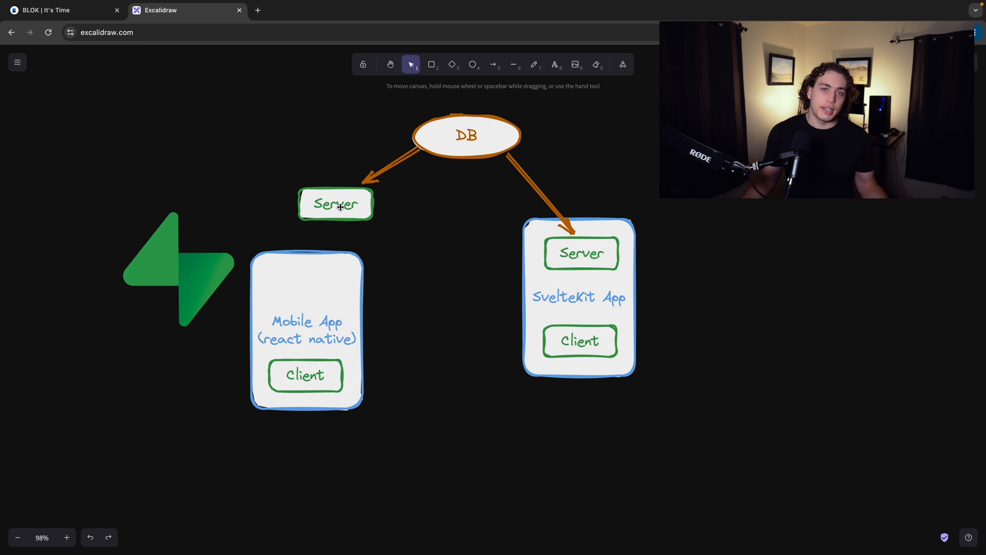
pyautogui.moveTo(337, 130)
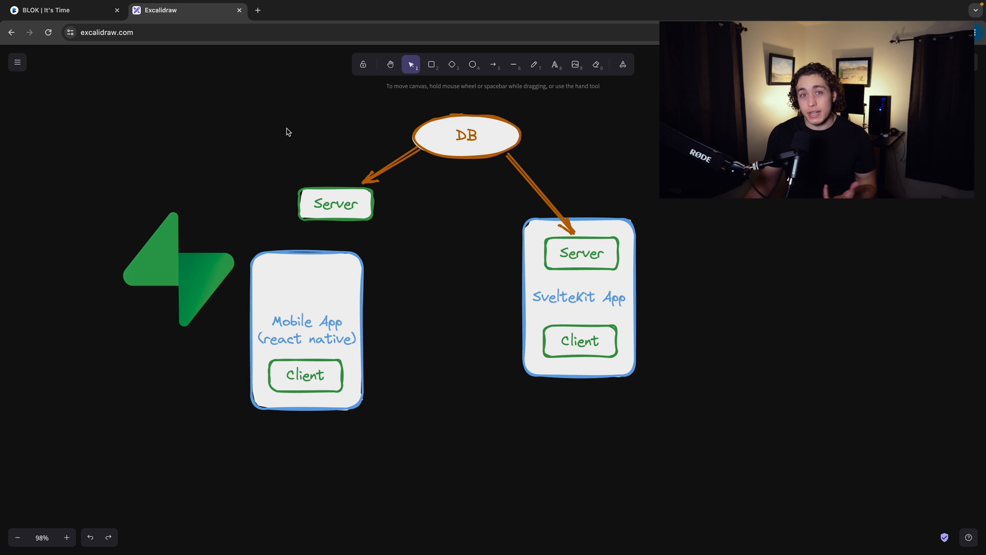
pyautogui.moveTo(327, 166)
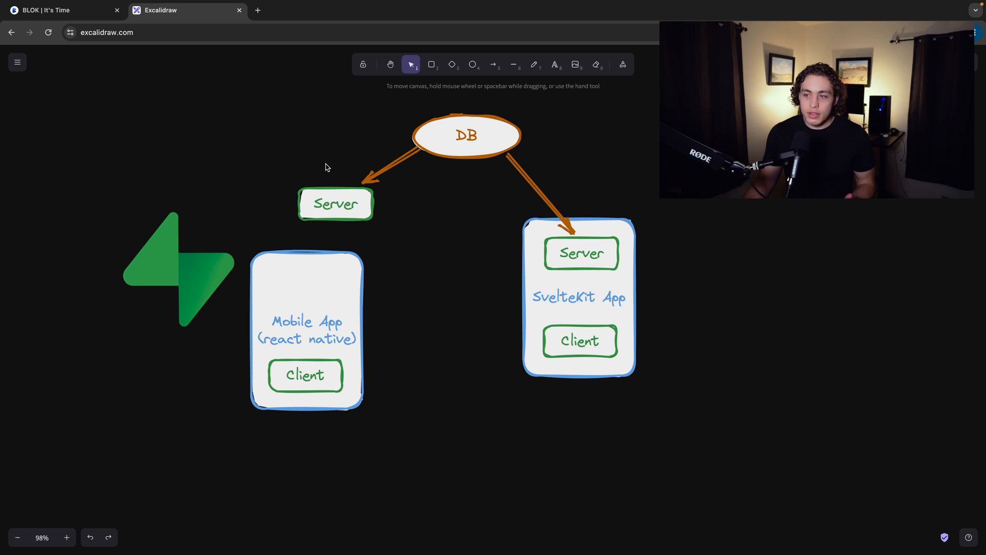
pyautogui.moveTo(340, 209)
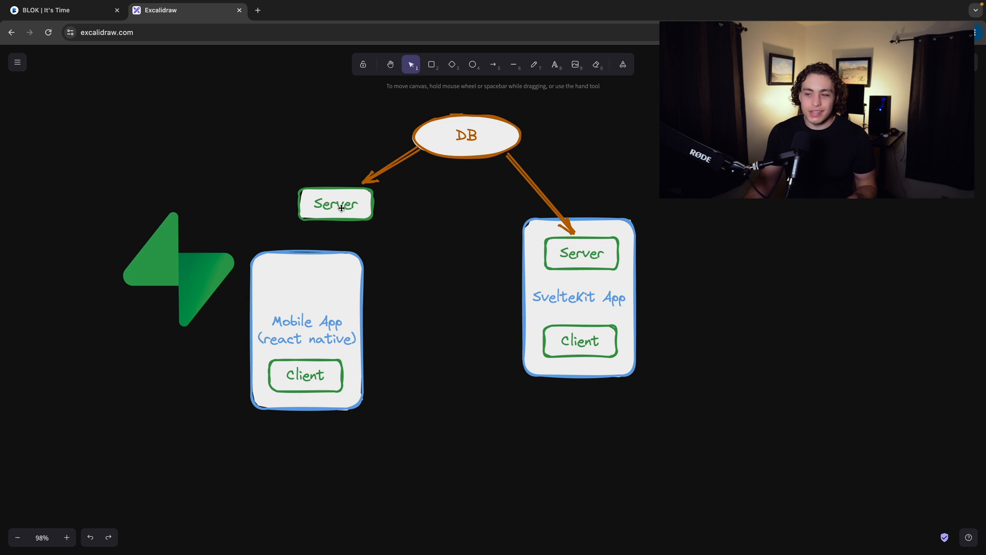
pyautogui.moveTo(316, 239)
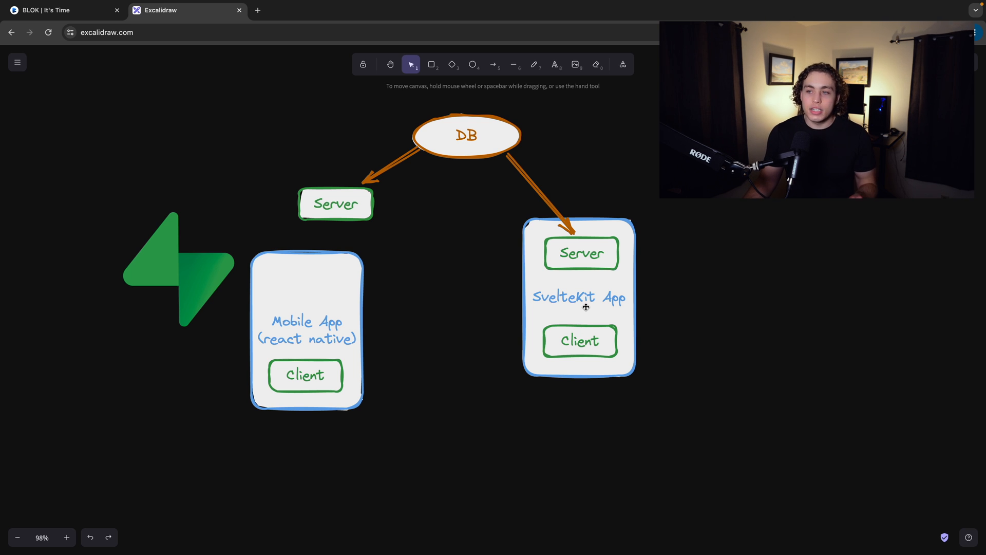
pyautogui.moveTo(578, 329)
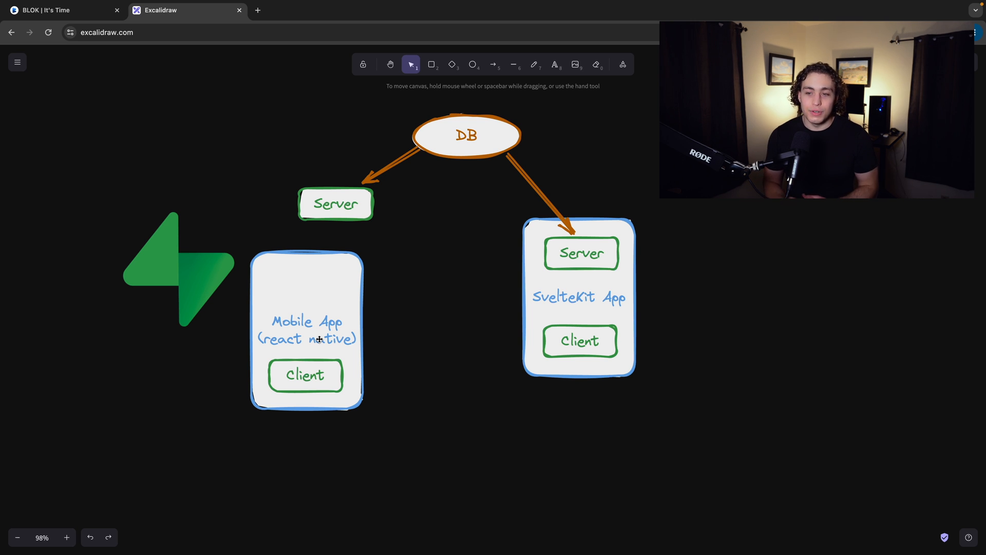
pyautogui.moveTo(320, 307)
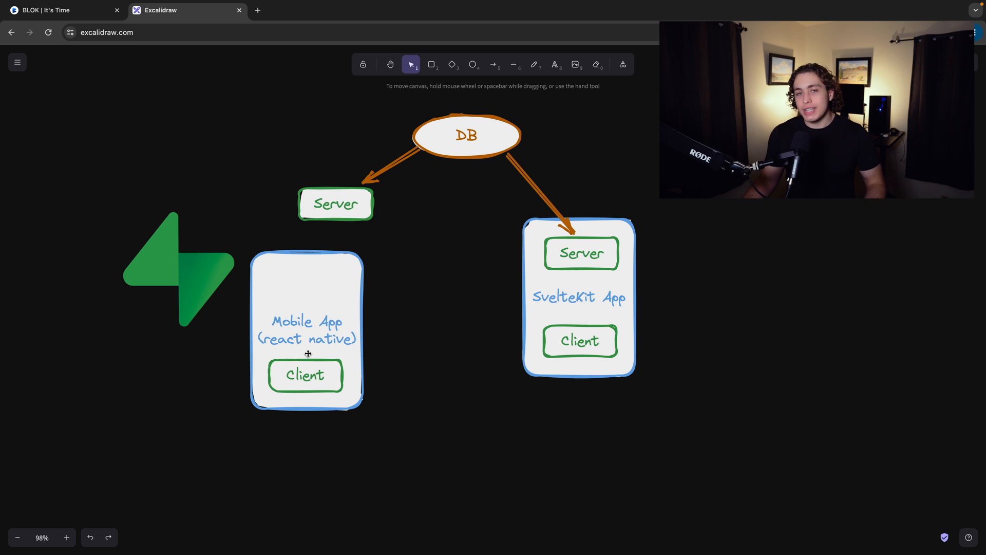
pyautogui.moveTo(355, 203)
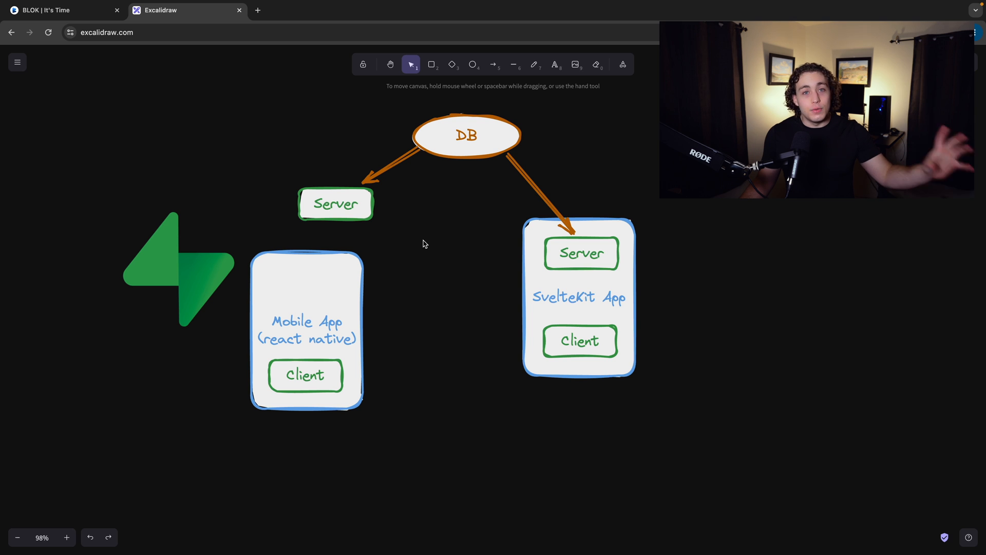
pyautogui.moveTo(426, 254)
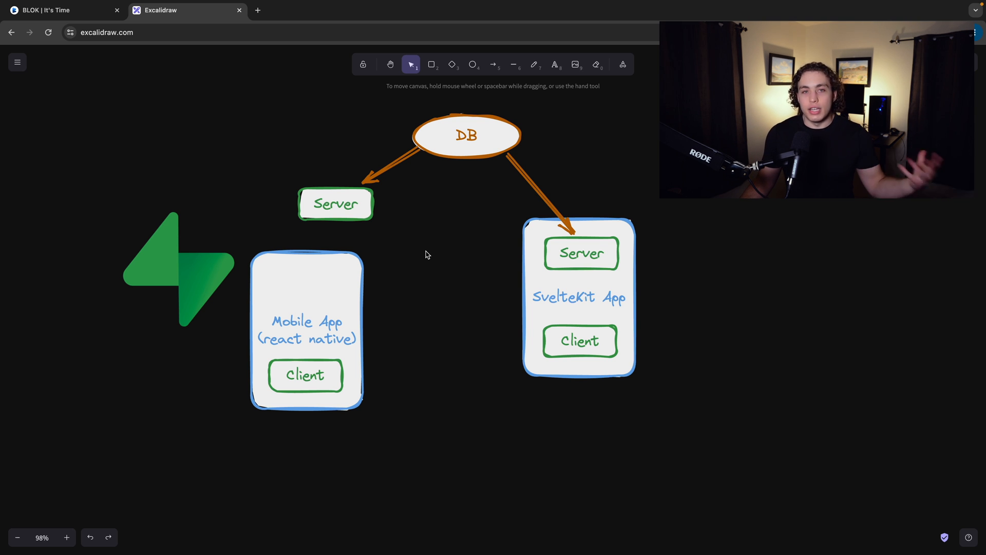
pyautogui.moveTo(426, 276)
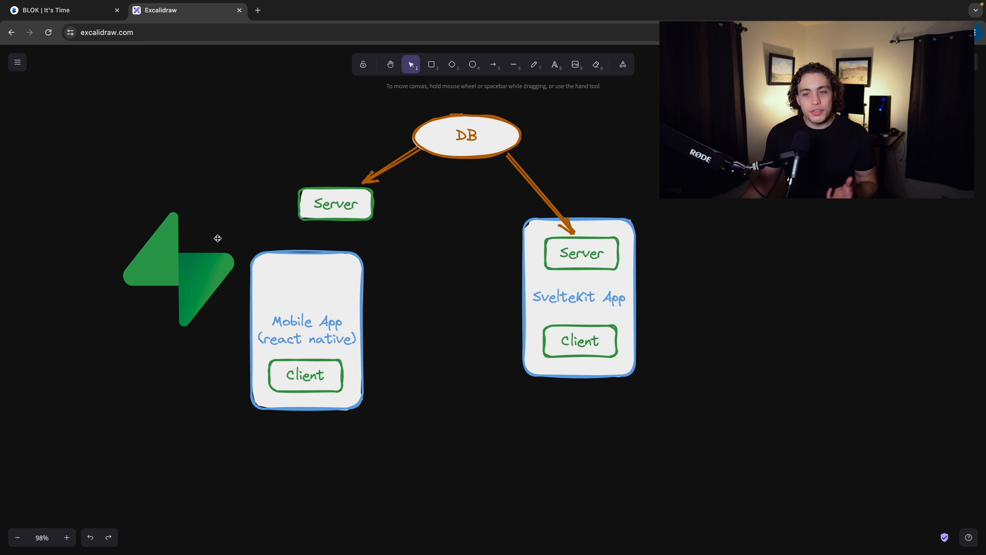
pyautogui.moveTo(178, 271); pyautogui.dragTo(300, 195)
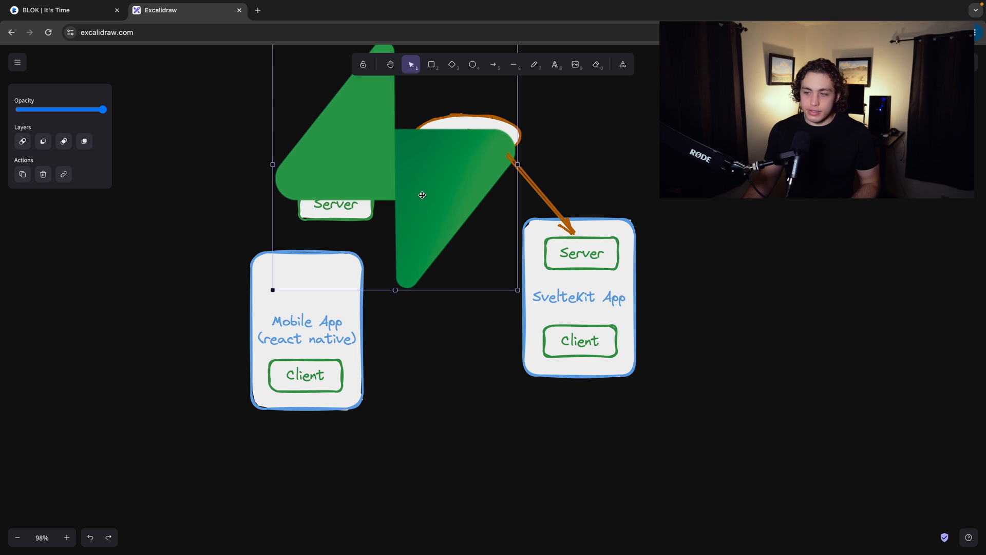
pyautogui.moveTo(422, 195); pyautogui.dragTo(210, 352)
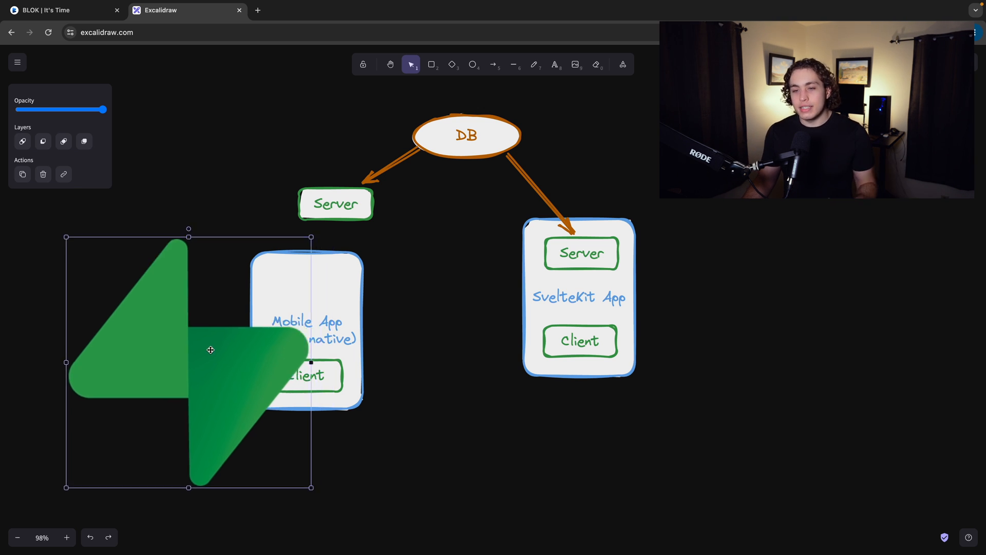
pyautogui.moveTo(211, 349); pyautogui.dragTo(155, 335)
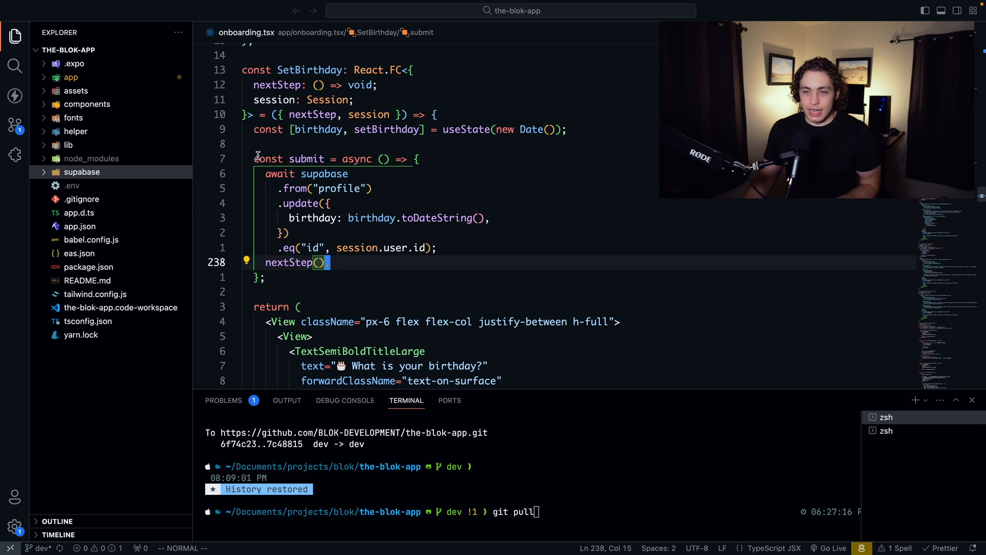
pyautogui.moveTo(313, 114)
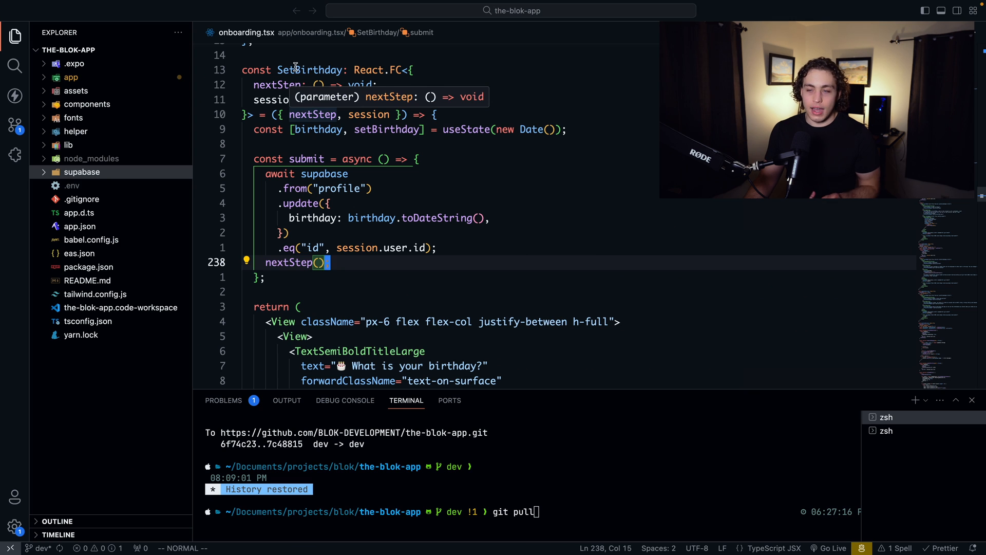
pyautogui.moveTo(438, 218)
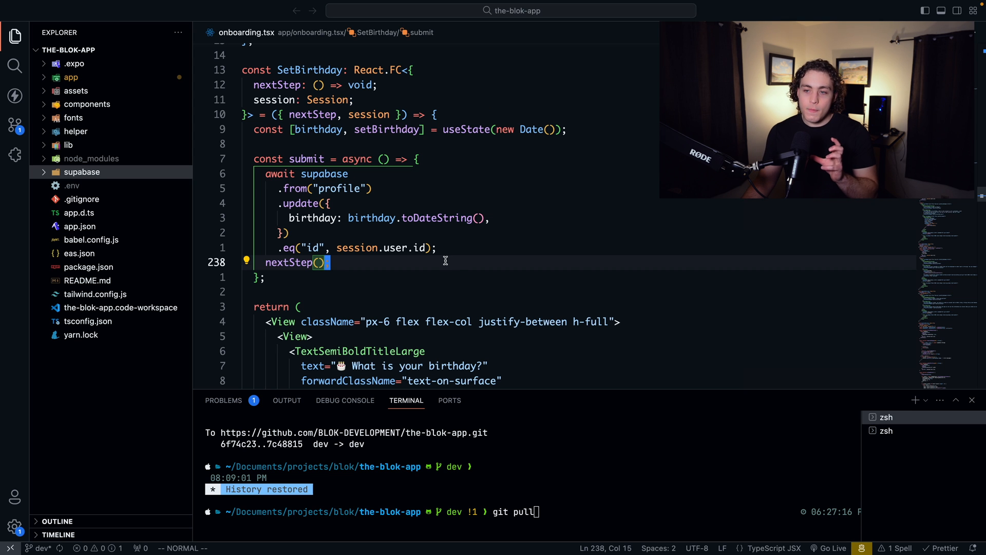
pyautogui.click(187, 10)
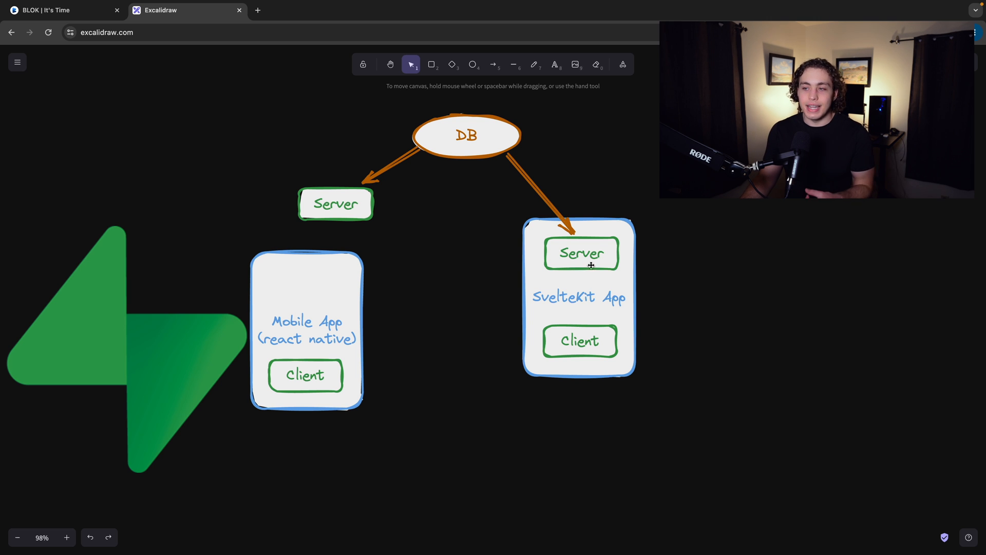
pyautogui.moveTo(584, 279)
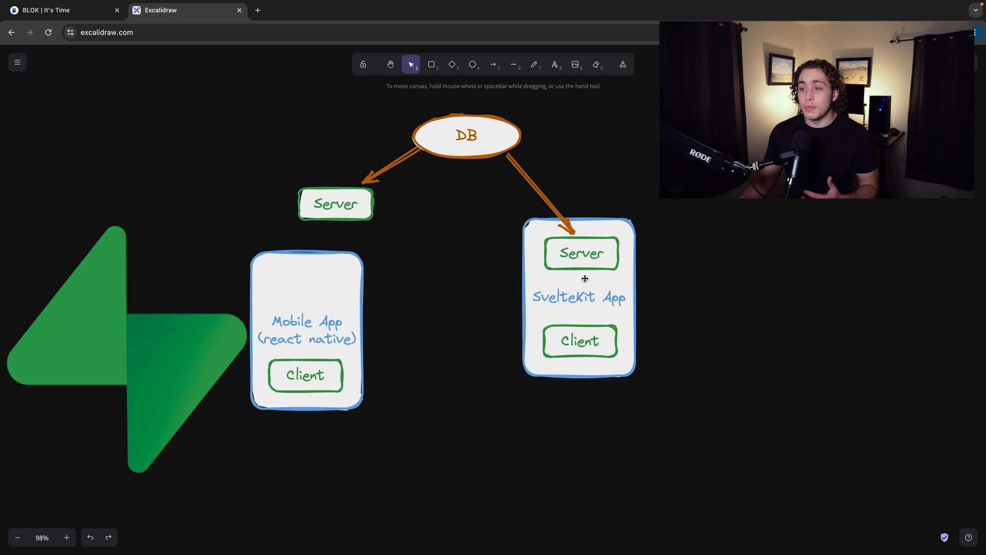
pyautogui.moveTo(598, 294)
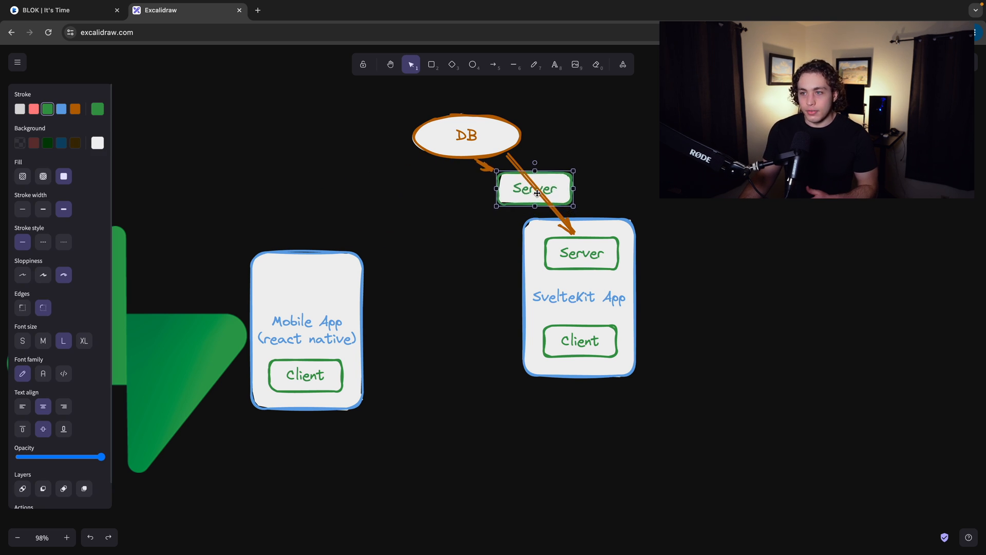
# Move the standalone Server box onto the arrow between DB and SvelteKit App
pyautogui.moveTo(536, 189); pyautogui.dragTo(528, 195)
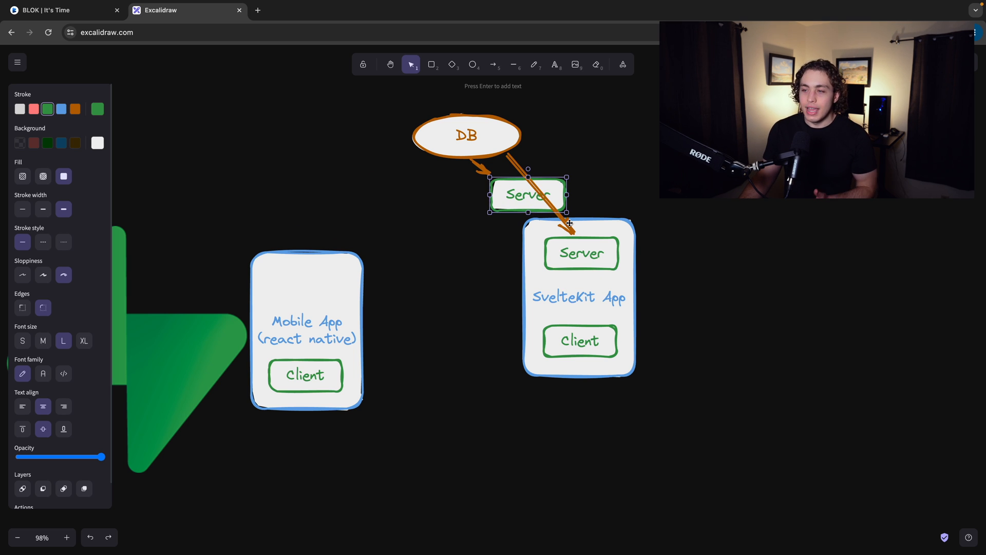
pyautogui.moveTo(579, 235)
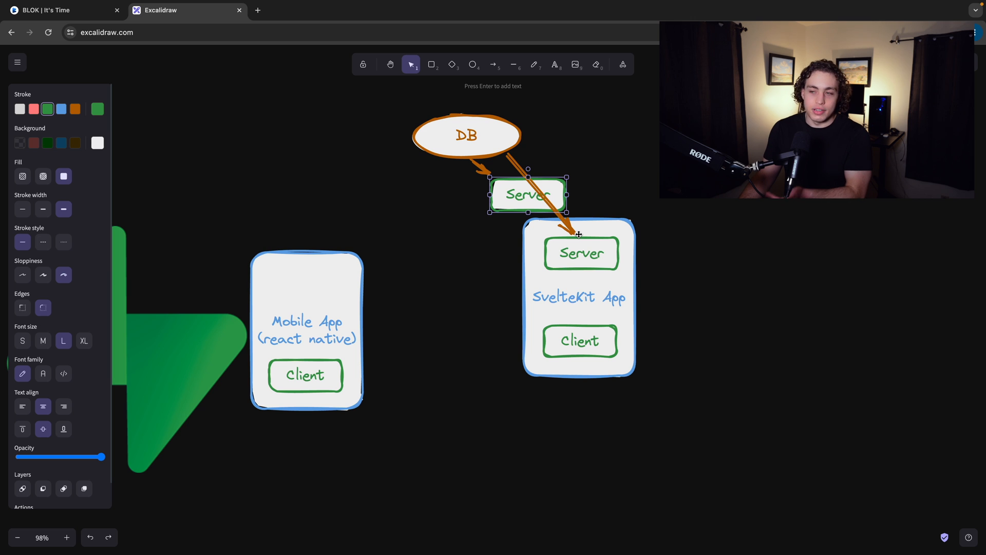
pyautogui.moveTo(527, 195); pyautogui.dragTo(336, 197)
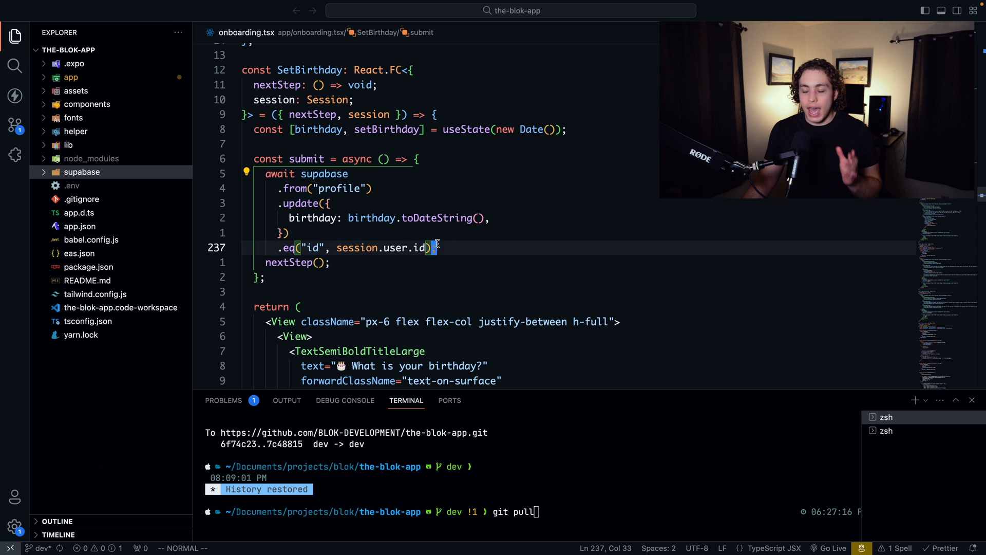
pyautogui.click(160, 10)
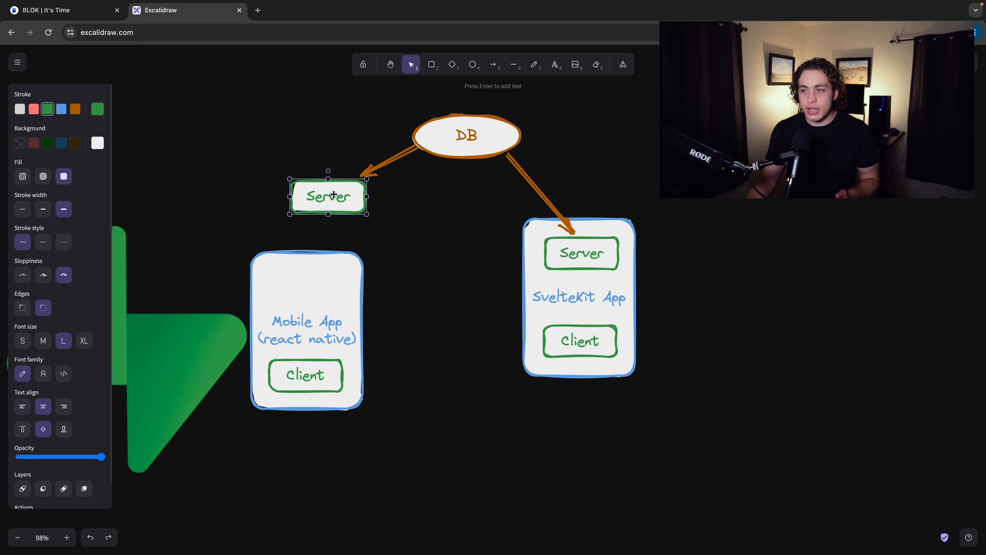
pyautogui.click(465, 135)
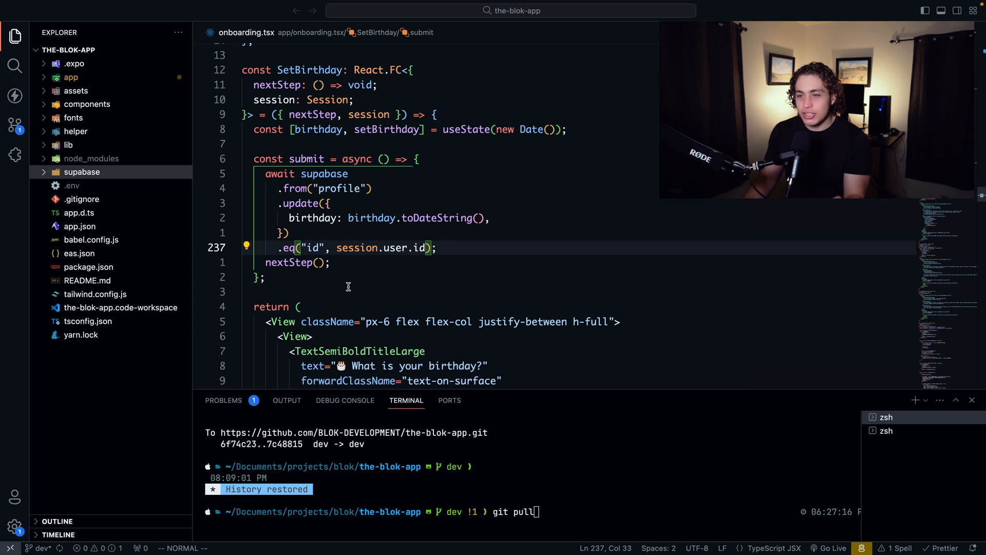
# Add first_name: 12 beside birthday in the .update({ ... }) profile call
pyautogui.write('name:')
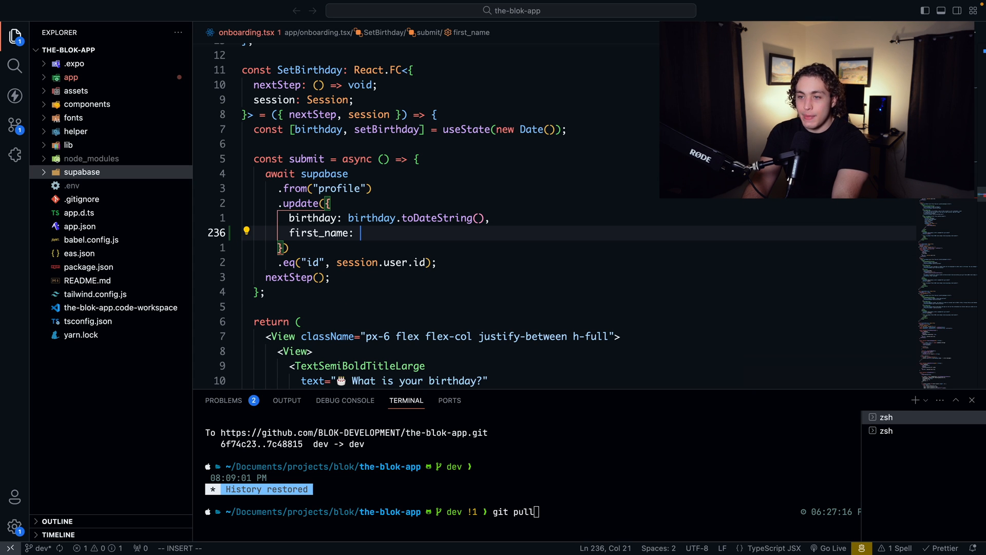
pyautogui.write('12')
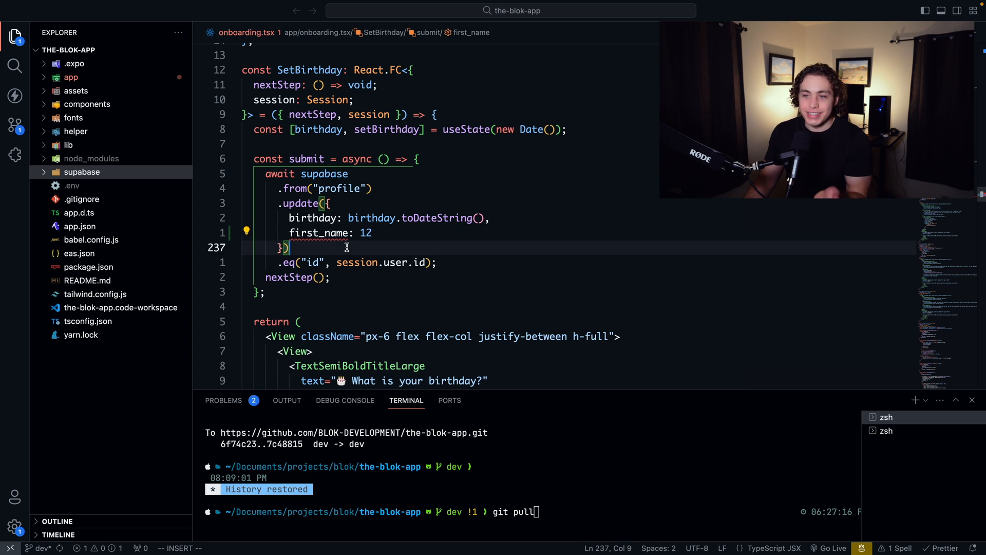